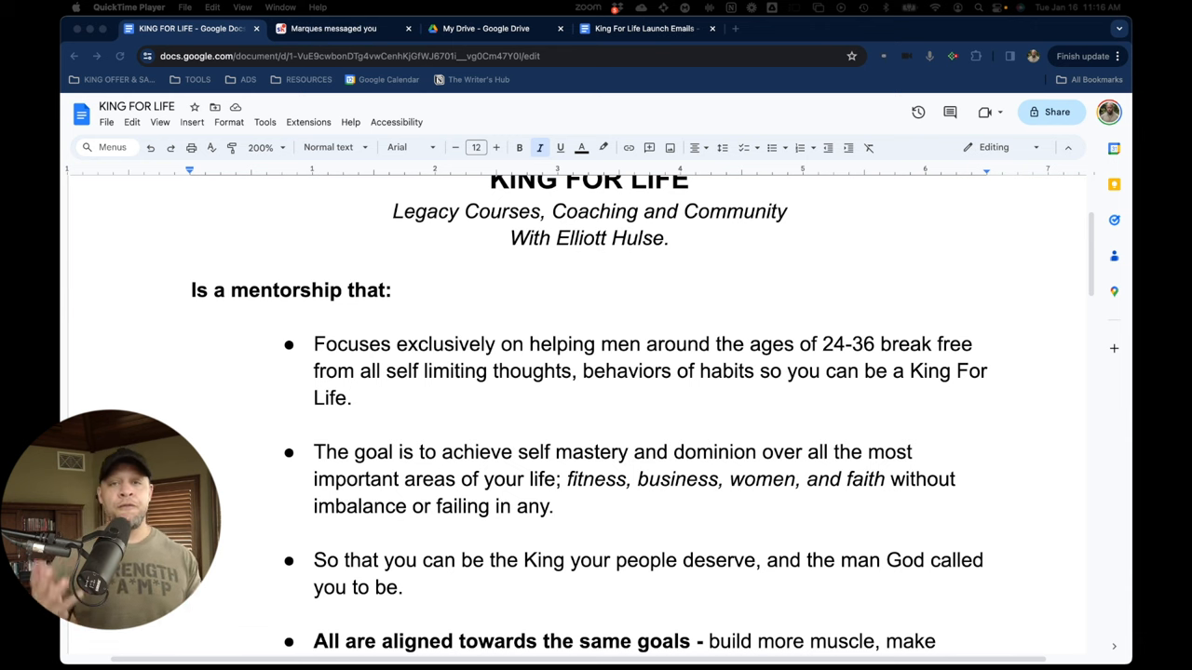
Show the KING FOR LIFE classroom and browse down to the Initiation, Illumination and Transformation courses.
scroll(down, 3)
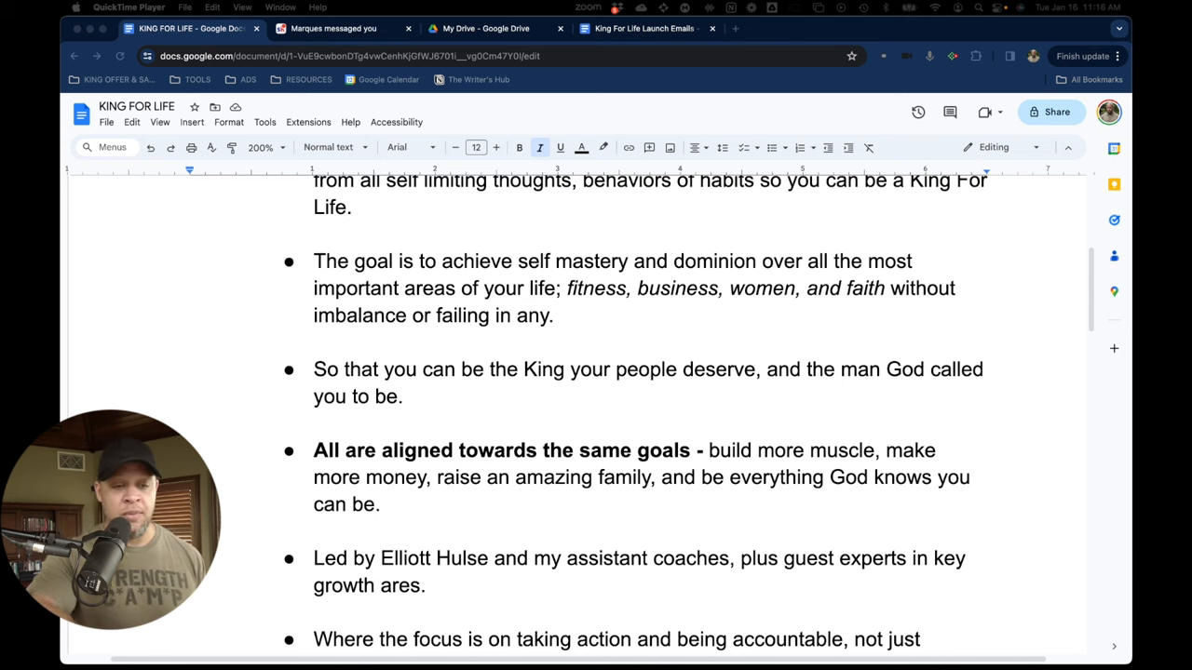
scroll(down, 3)
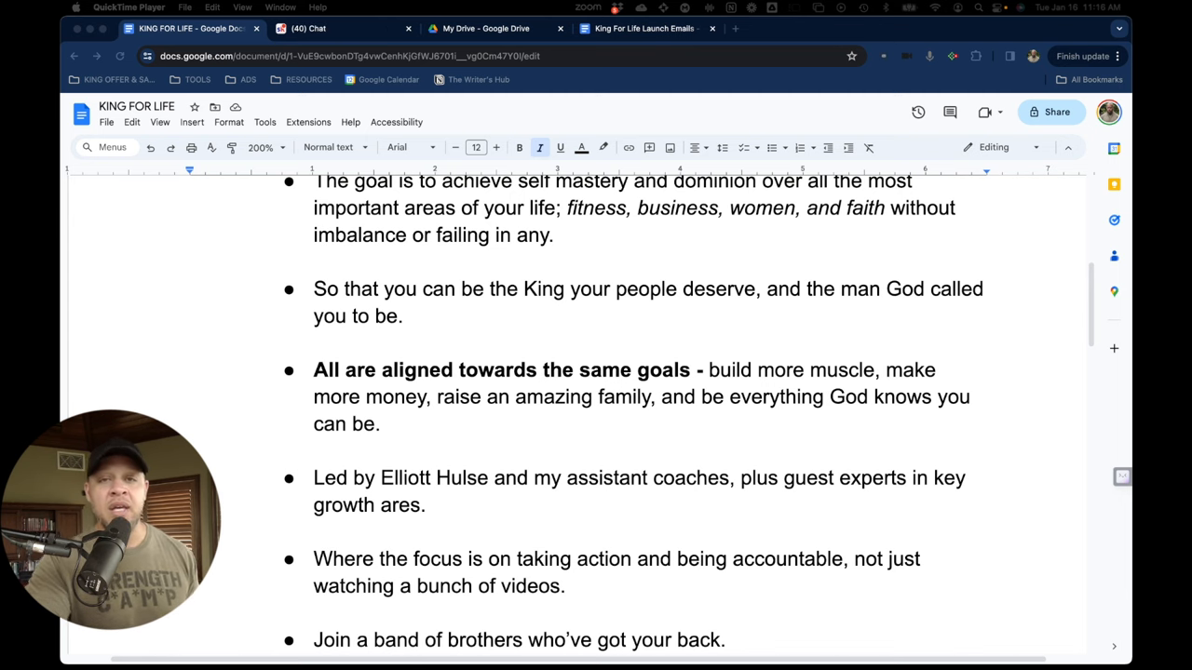
scroll(down, 3)
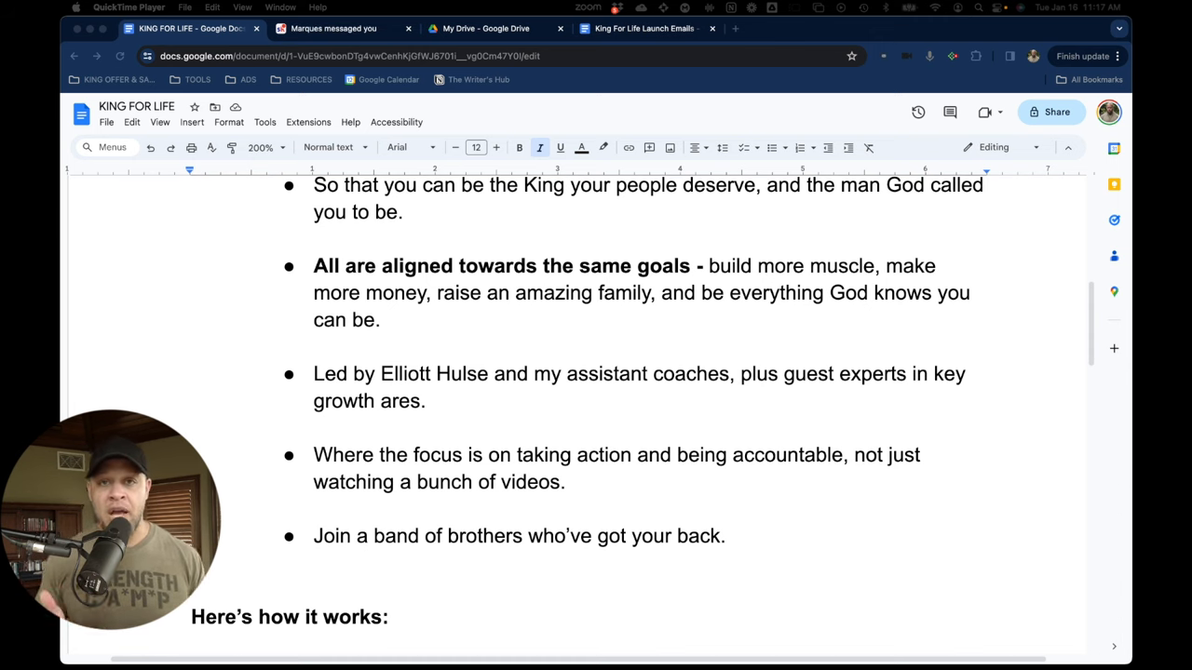
click(333, 28)
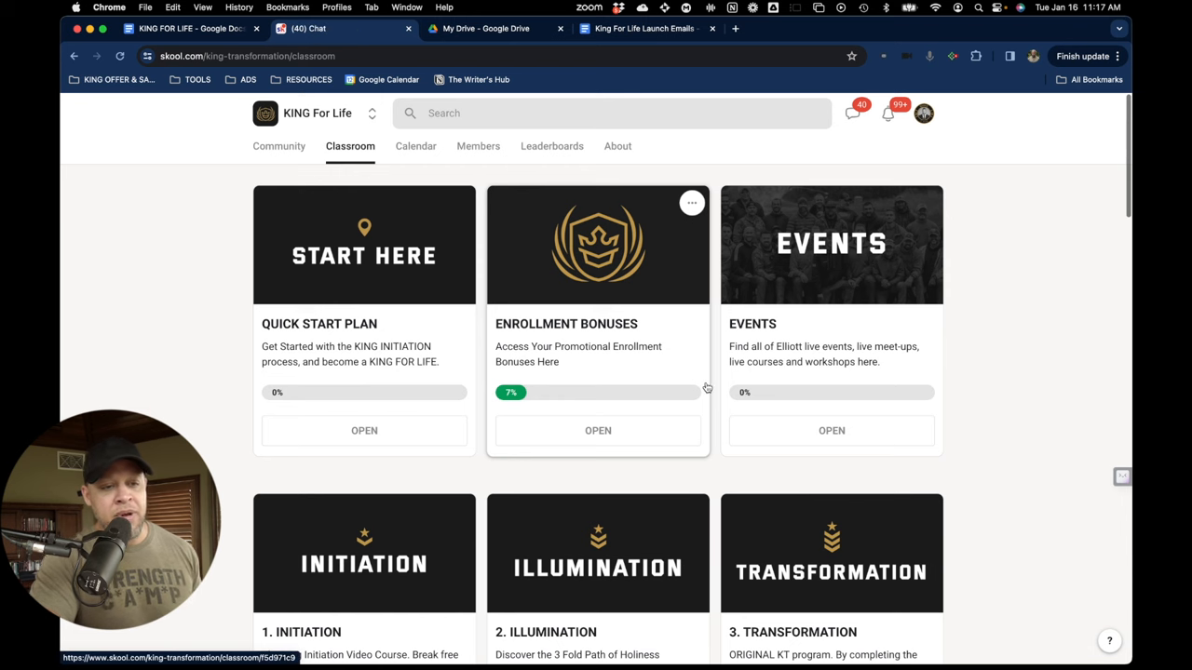
scroll(down, 3)
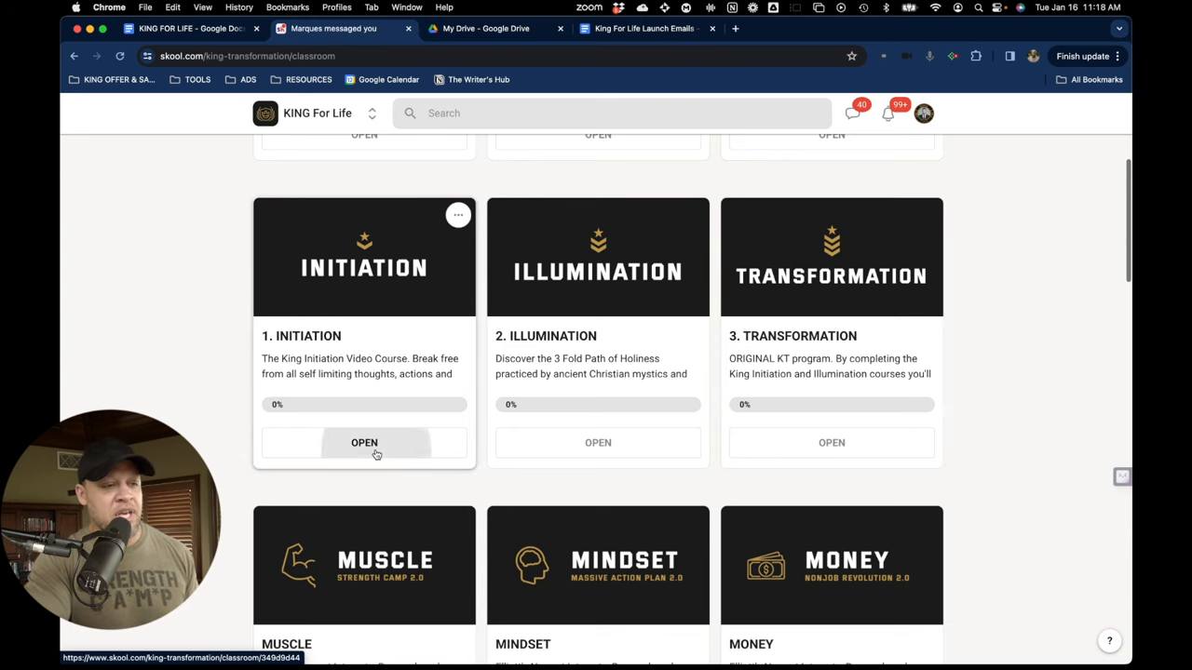
click(364, 442)
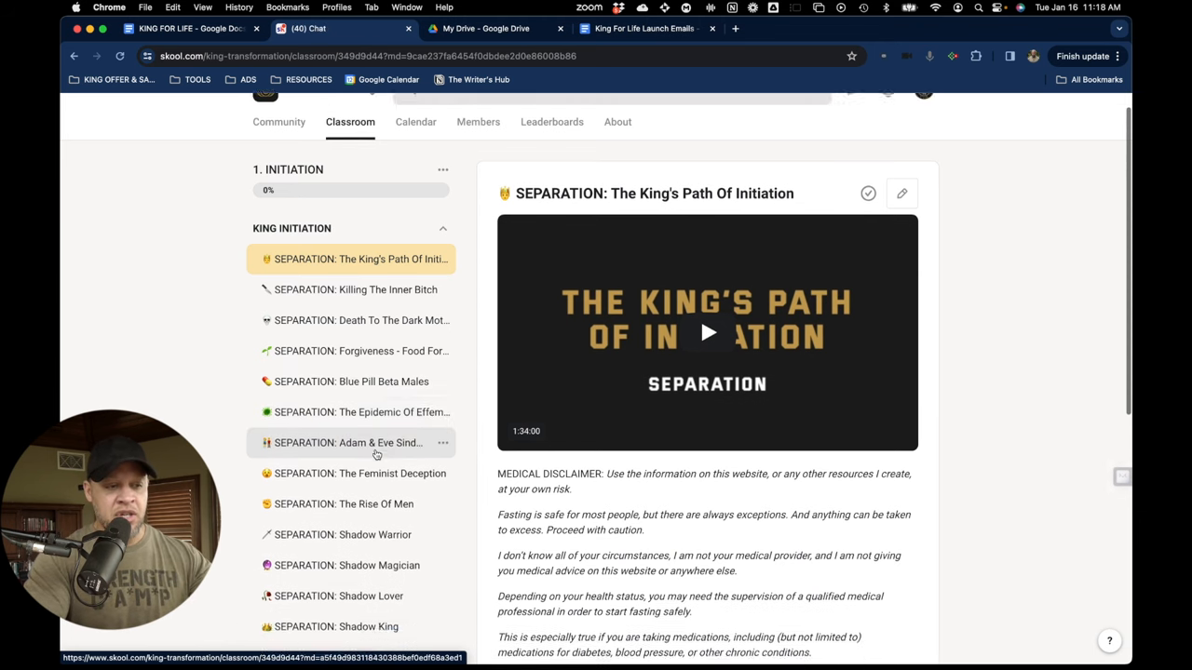
scroll(down, 3)
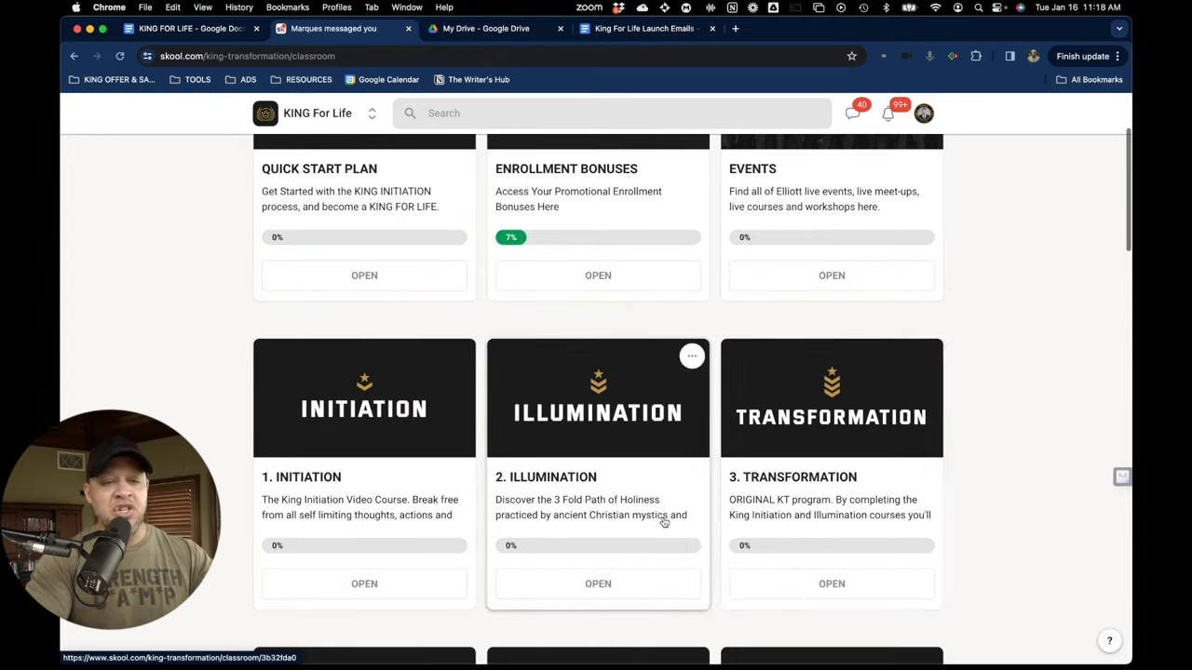
scroll(down, 3)
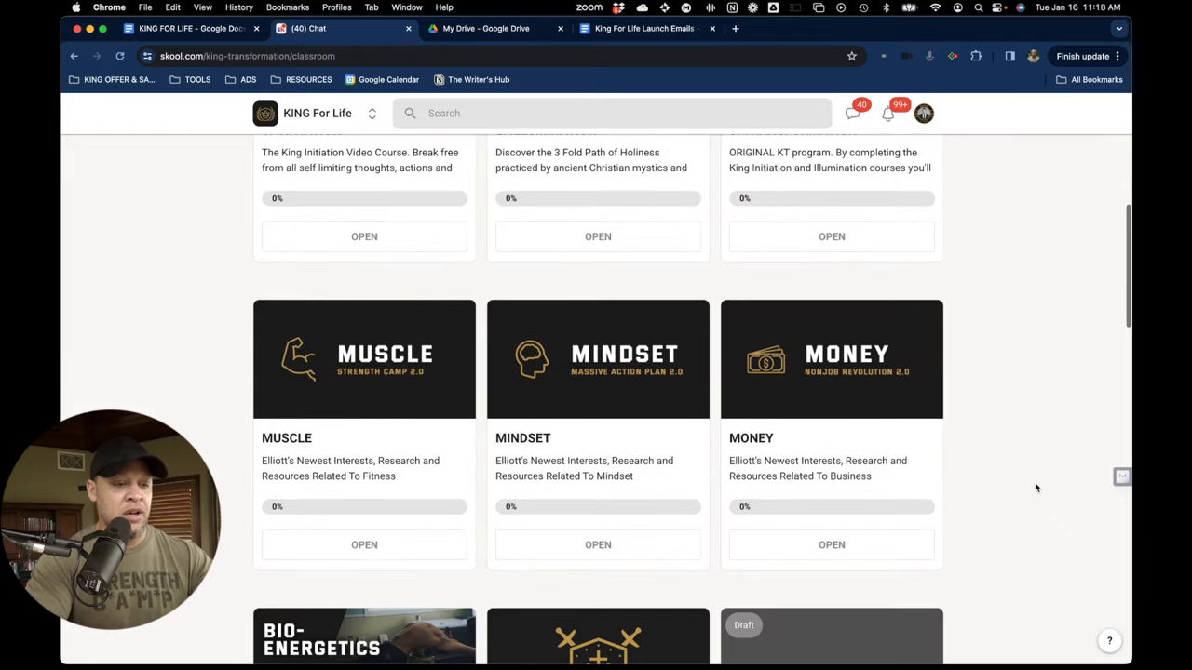
mouse_move(873, 446)
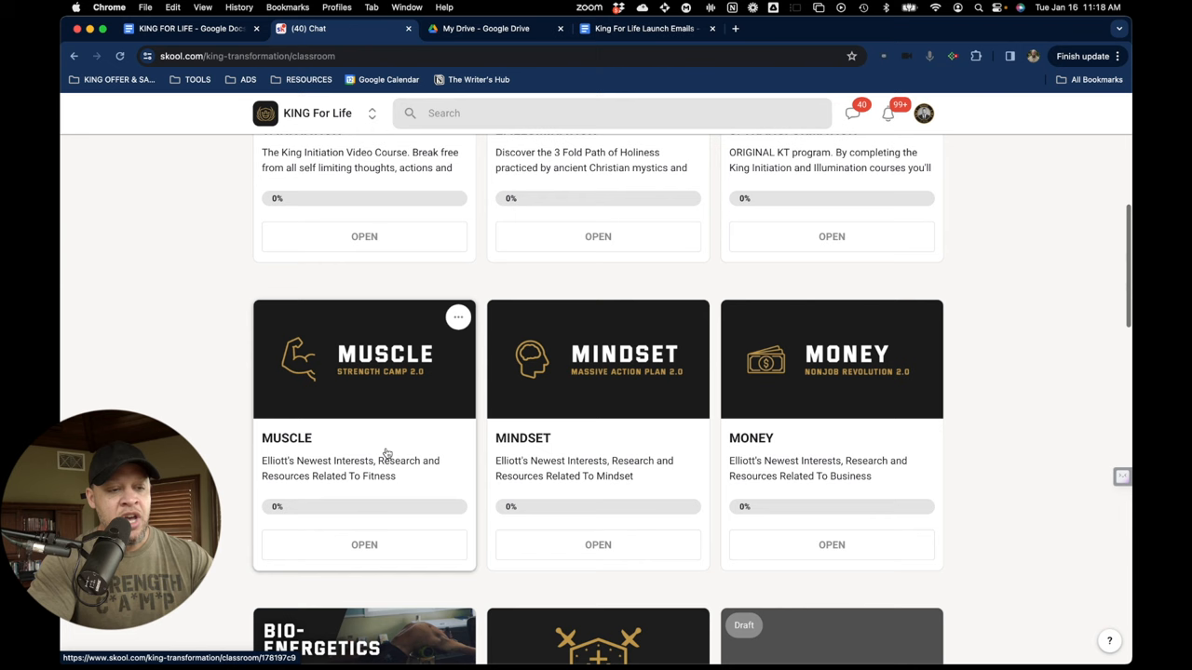
scroll(down, 3)
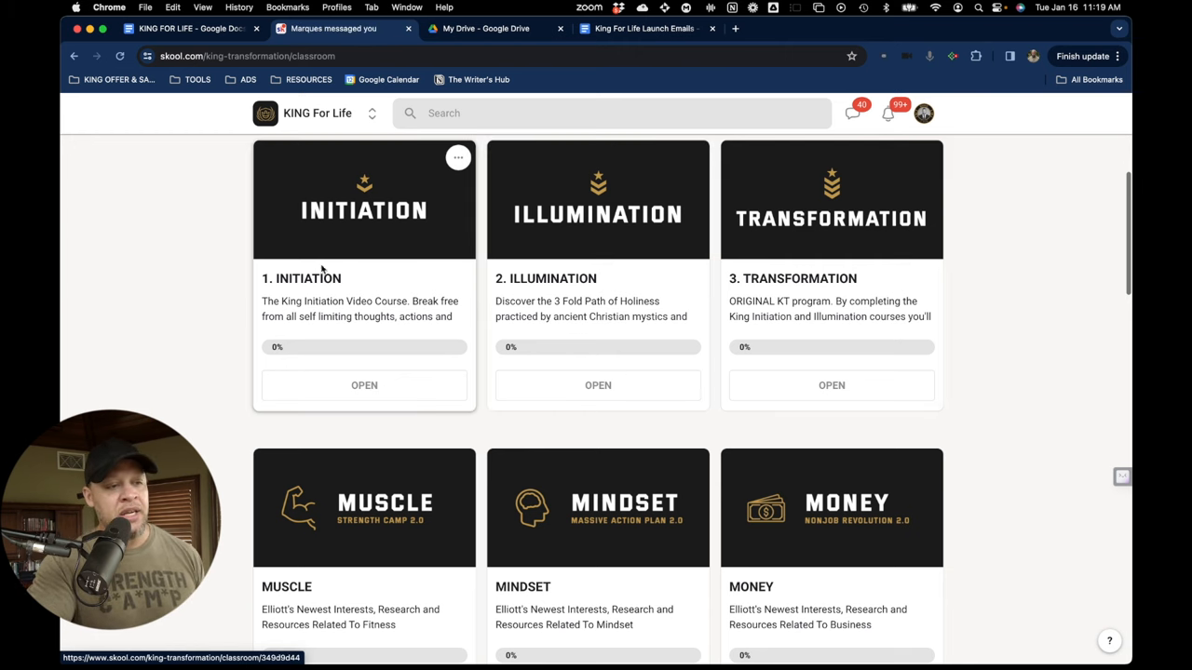
scroll(down, 3)
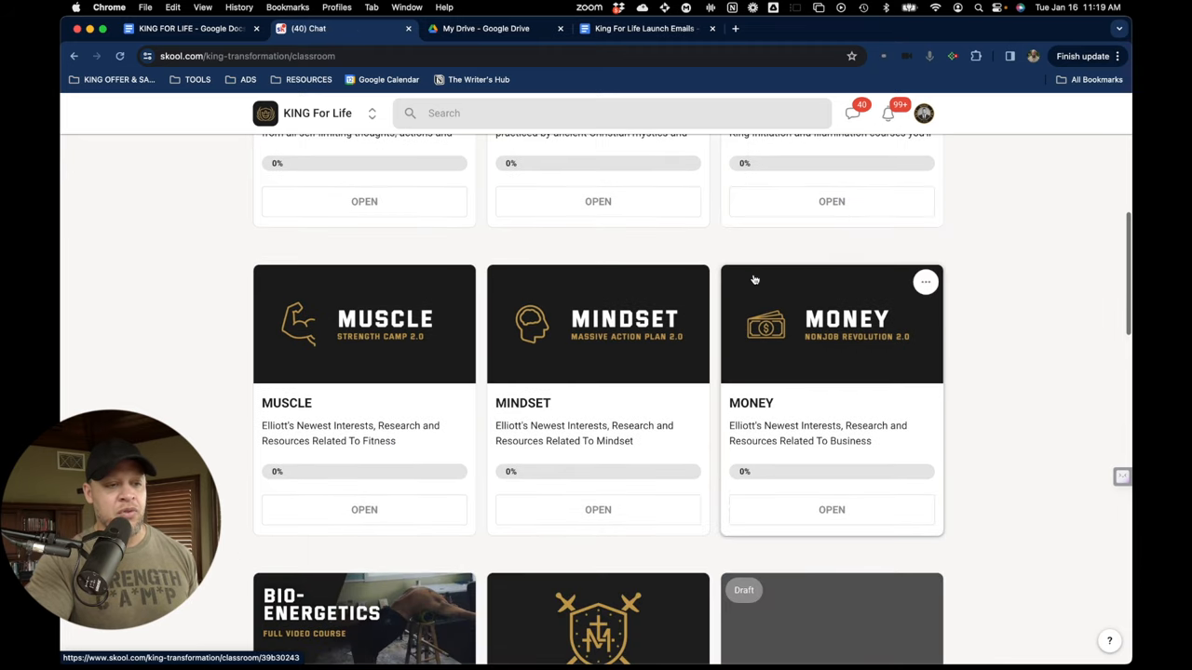
scroll(down, 3)
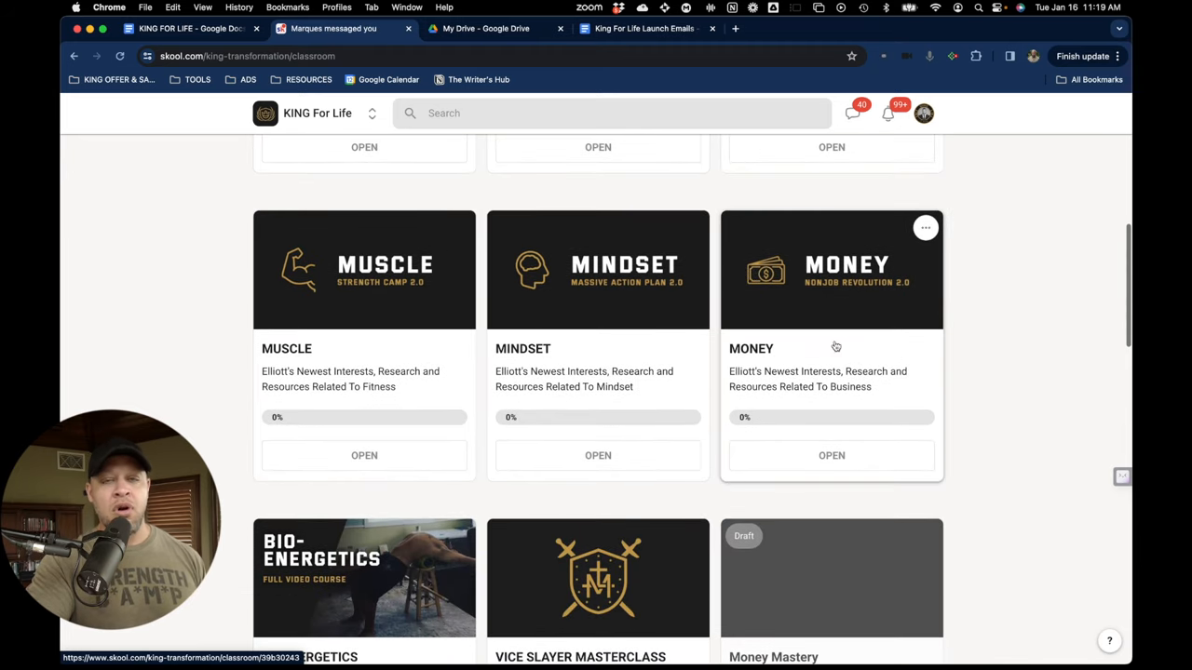
scroll(down, 3)
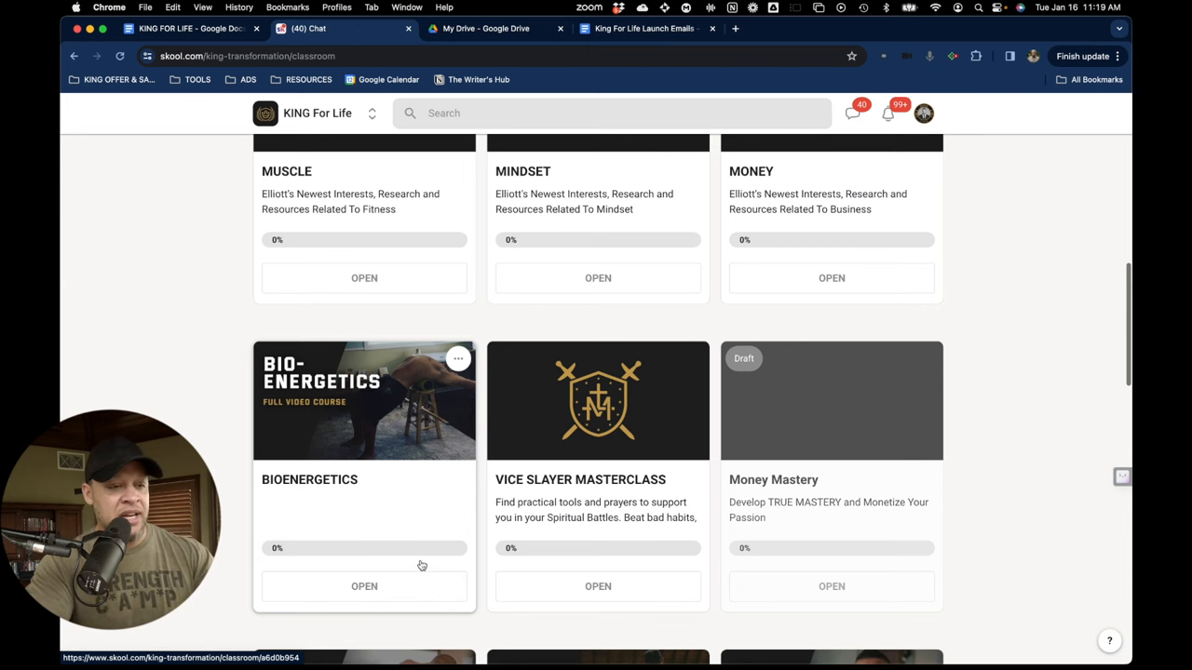
click(364, 586)
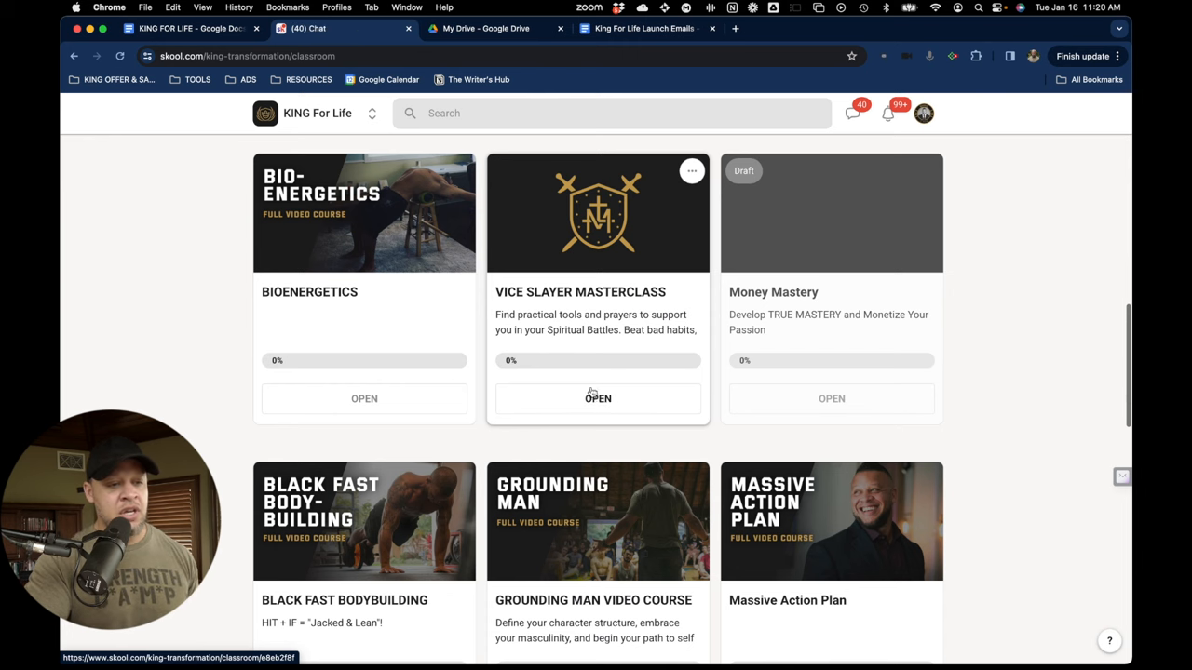
click(597, 399)
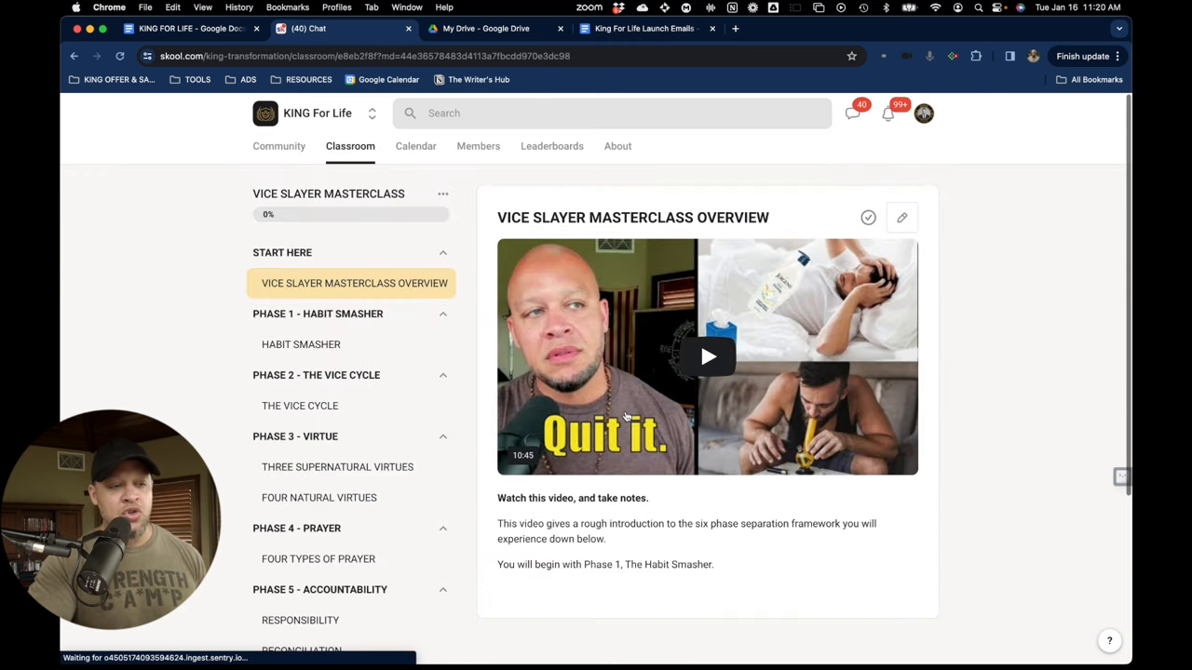
scroll(down, 3)
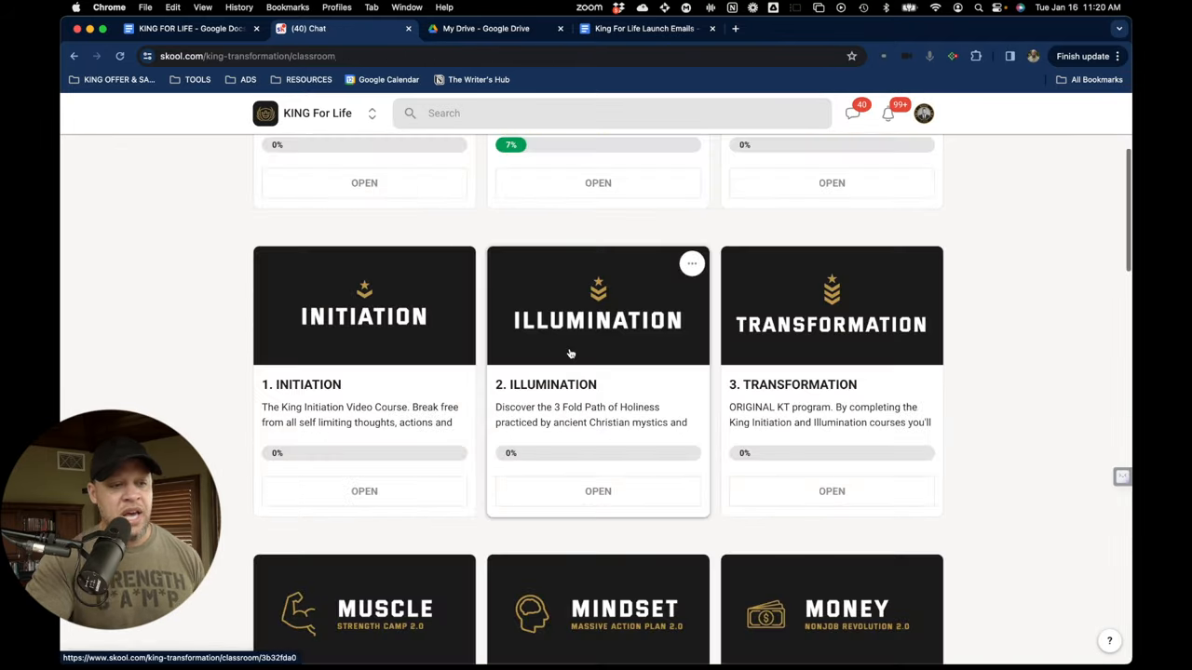
scroll(down, 3)
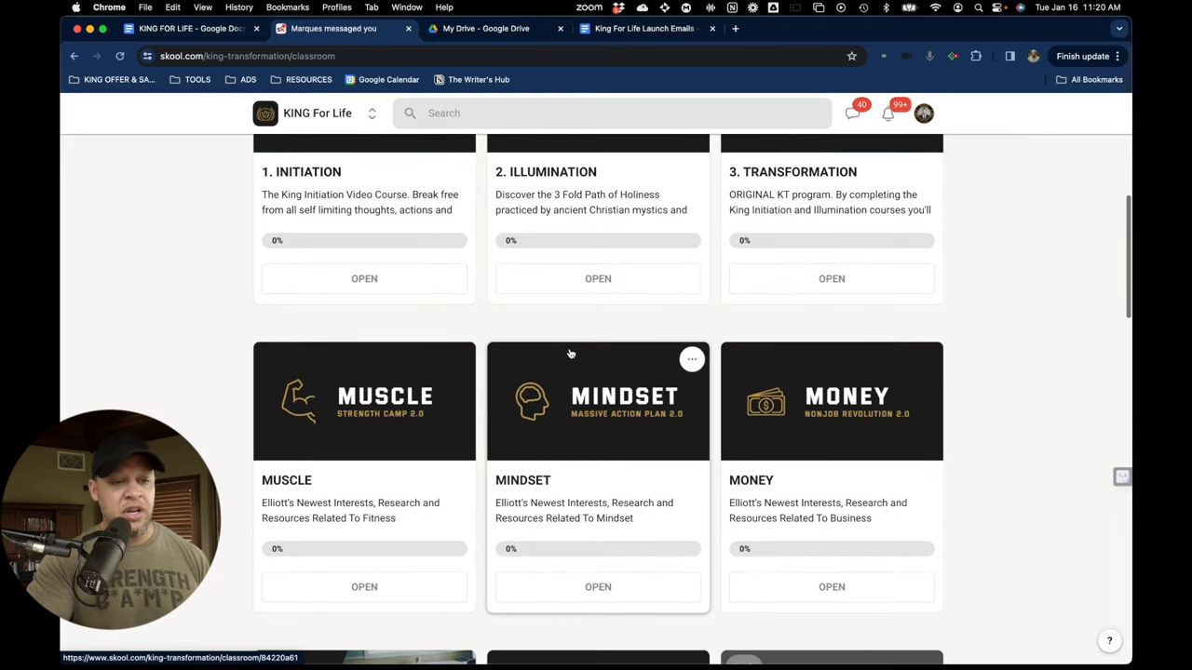
scroll(down, 3)
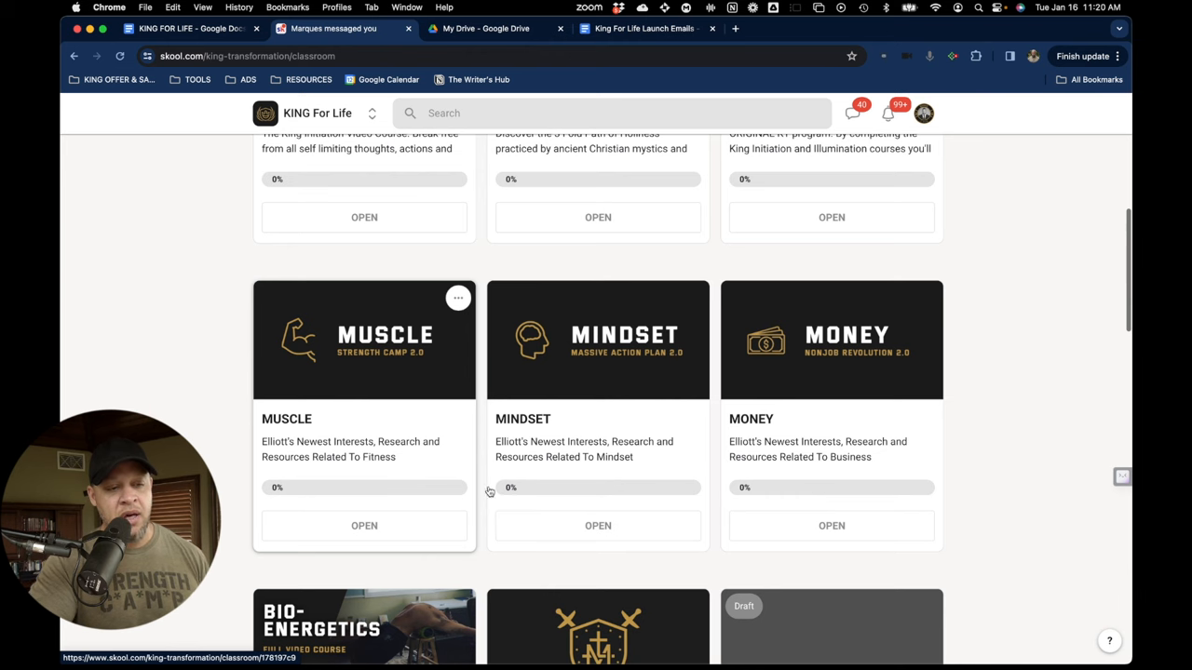
scroll(down, 3)
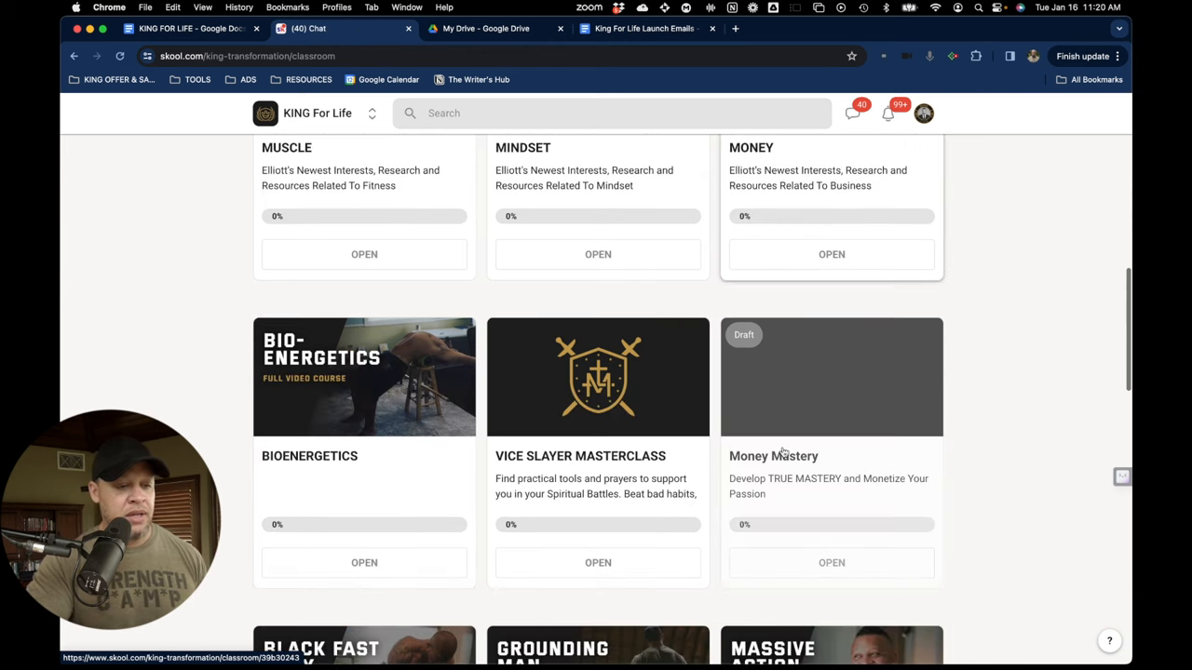
scroll(down, 3)
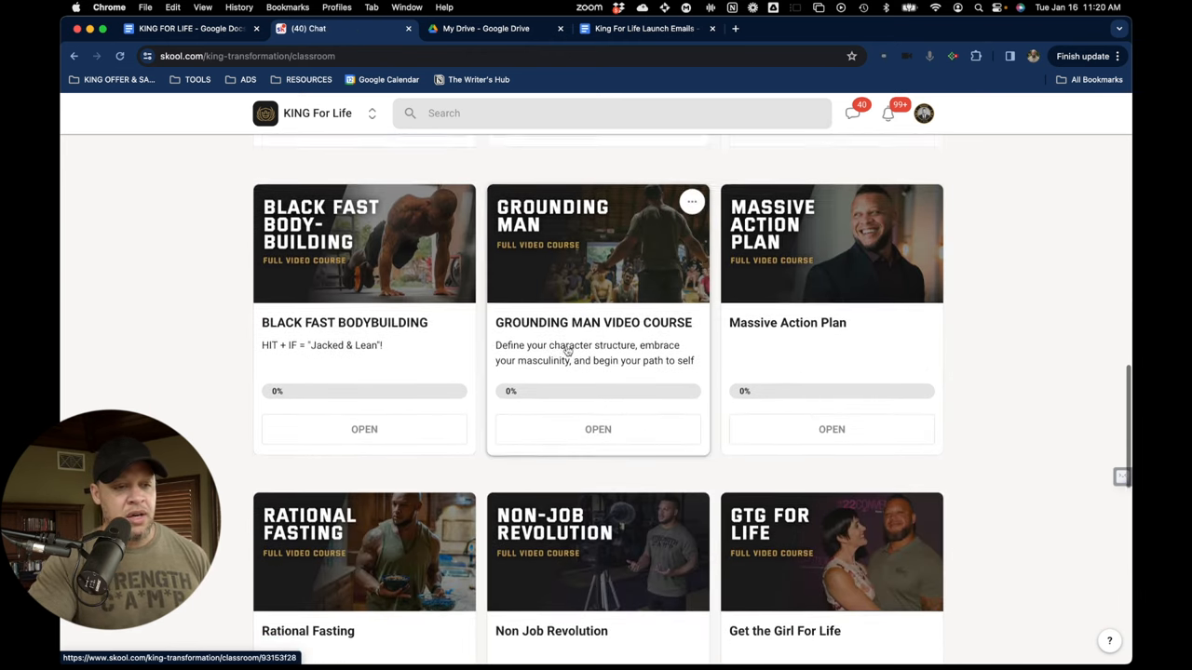
scroll(down, 3)
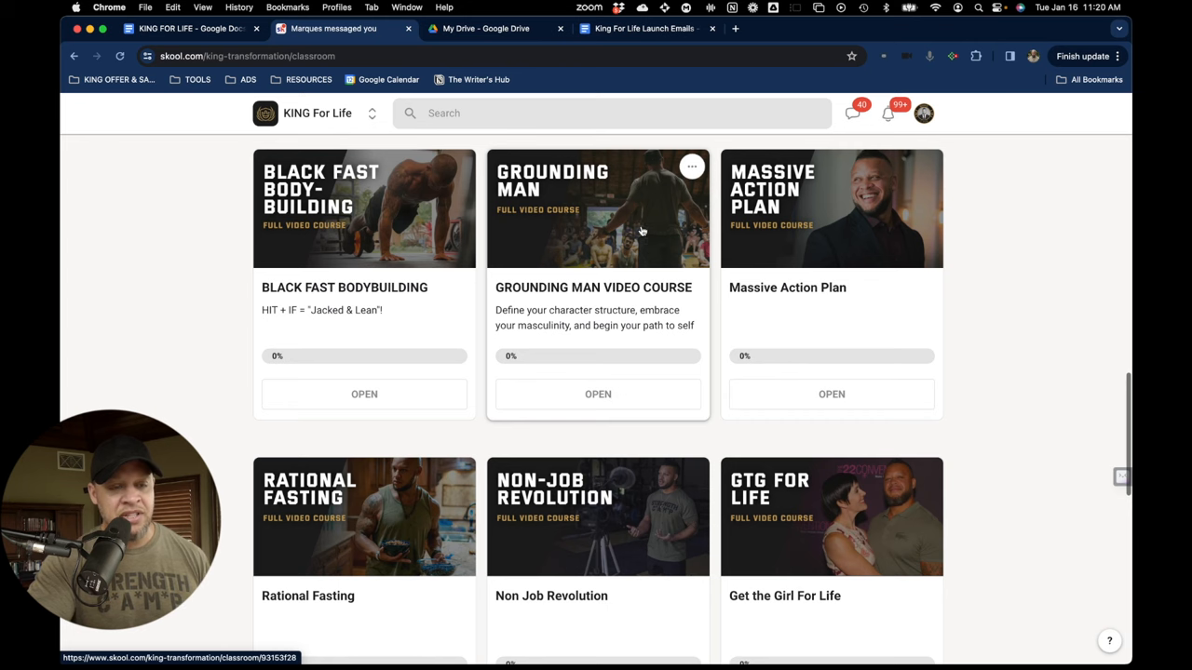
scroll(down, 3)
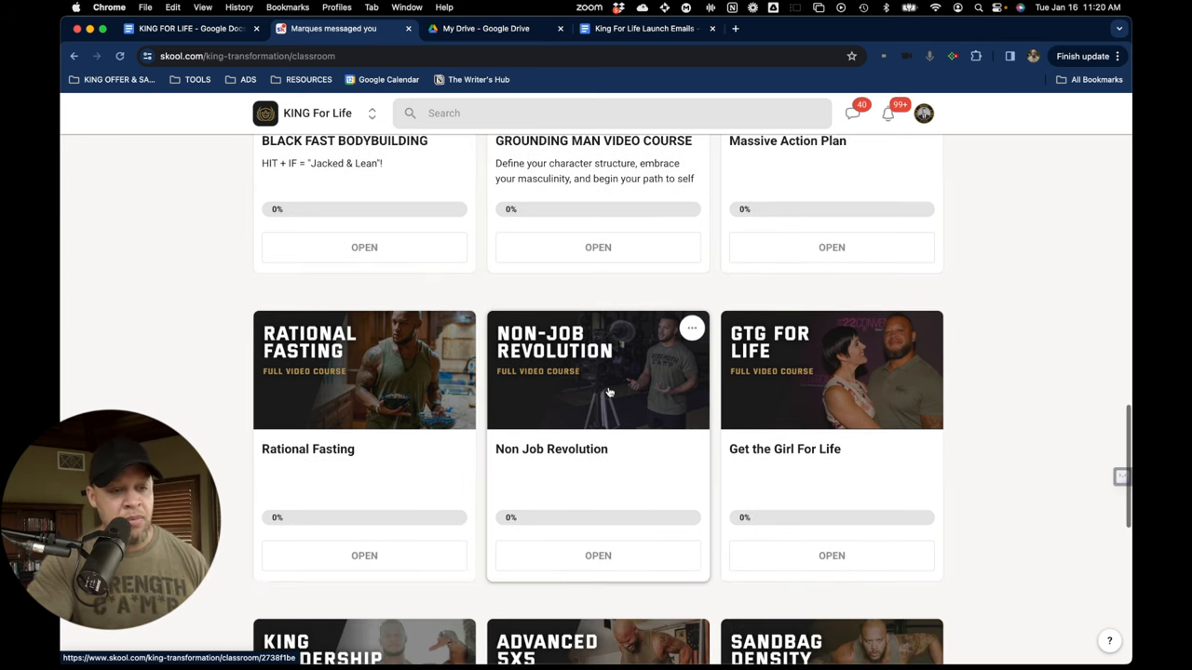
scroll(down, 3)
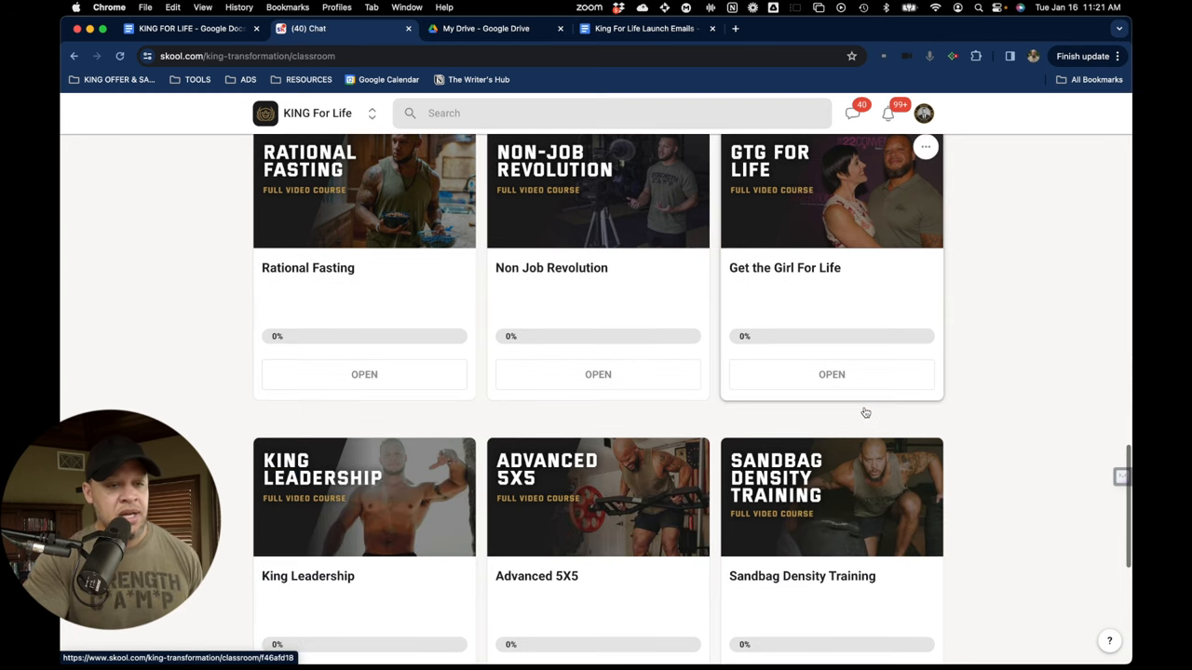
scroll(down, 3)
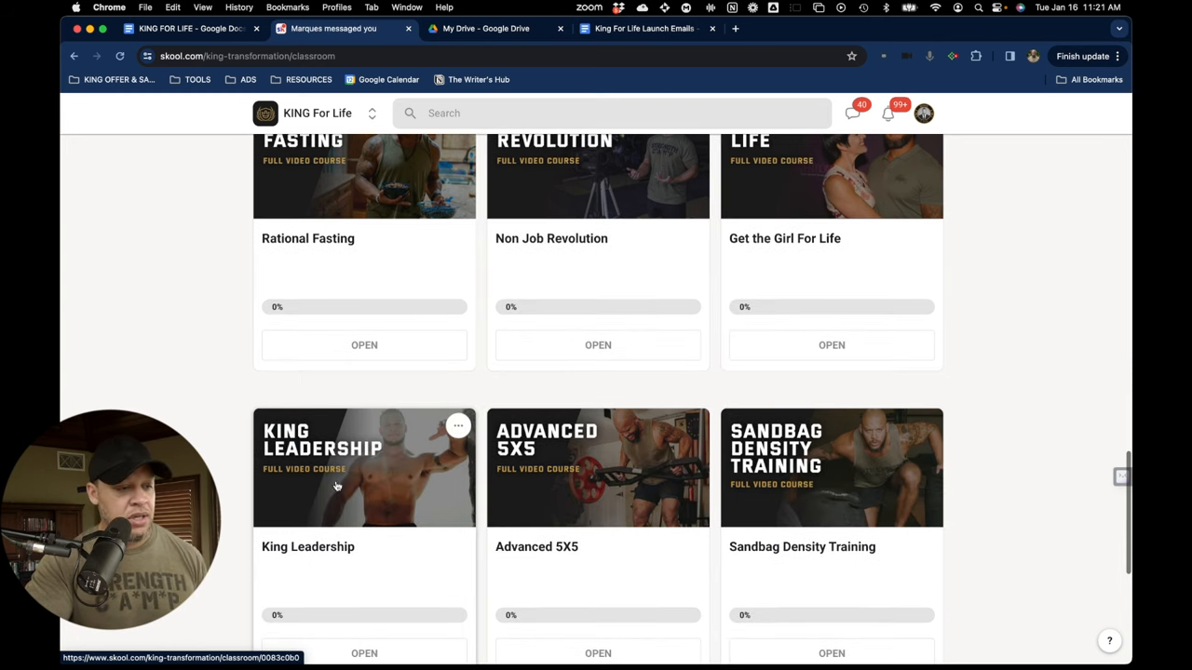
scroll(down, 3)
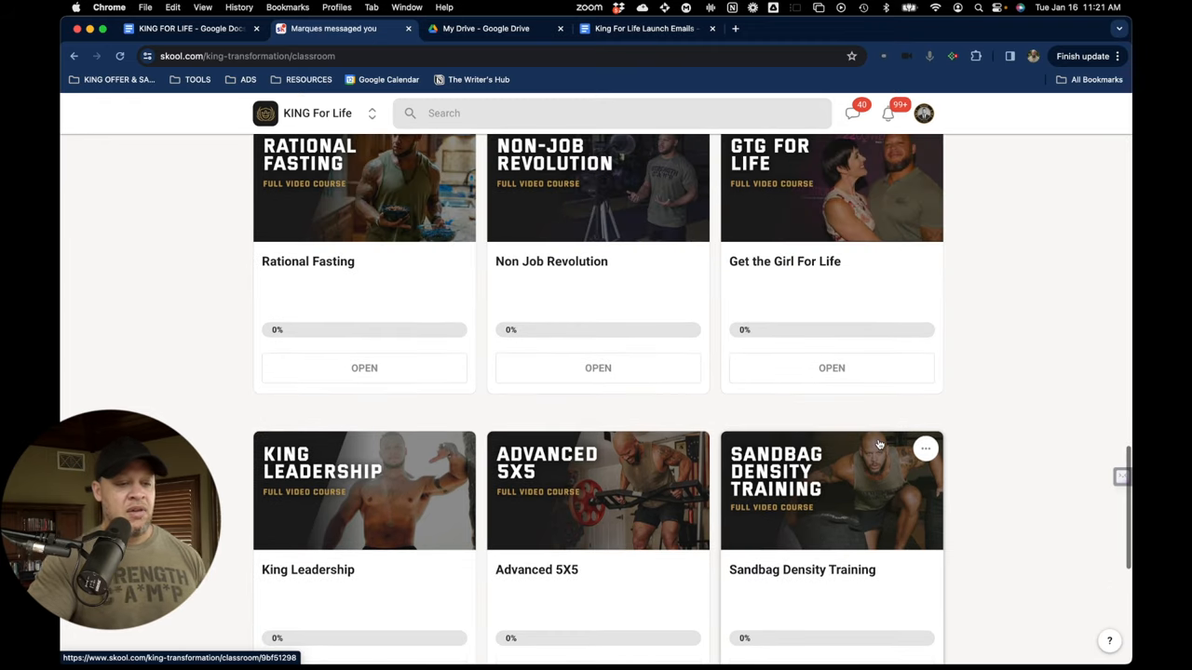
scroll(down, 3)
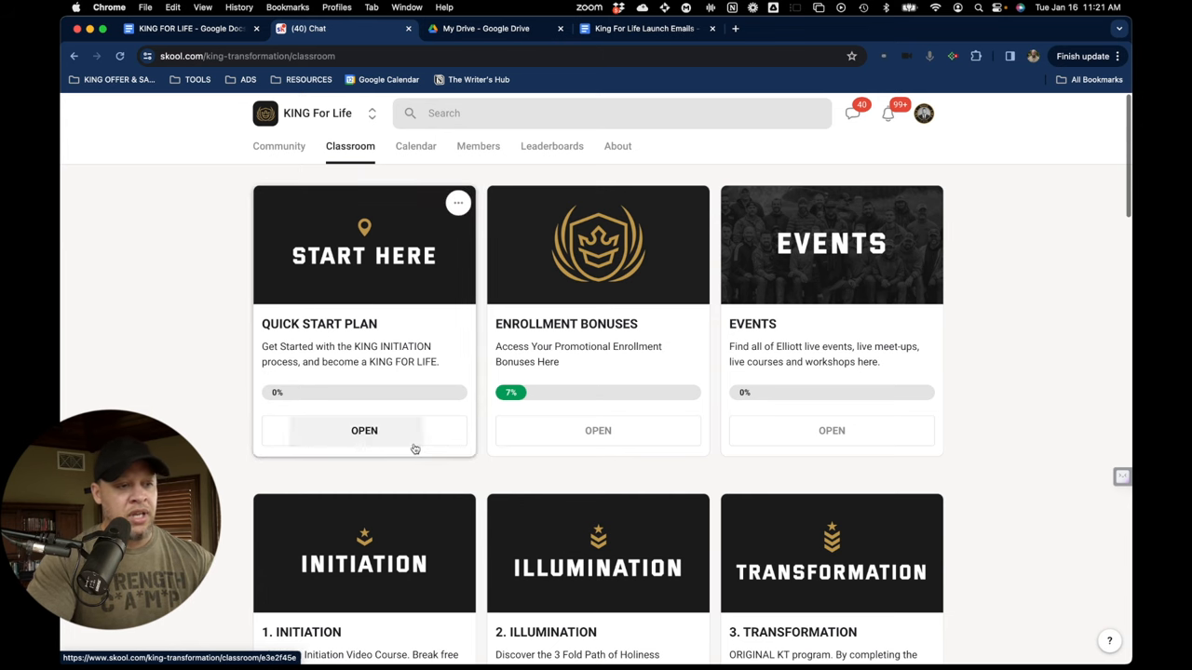
Open the Quick Start Plan course and view its Community lesson under The War Chest.
click(363, 430)
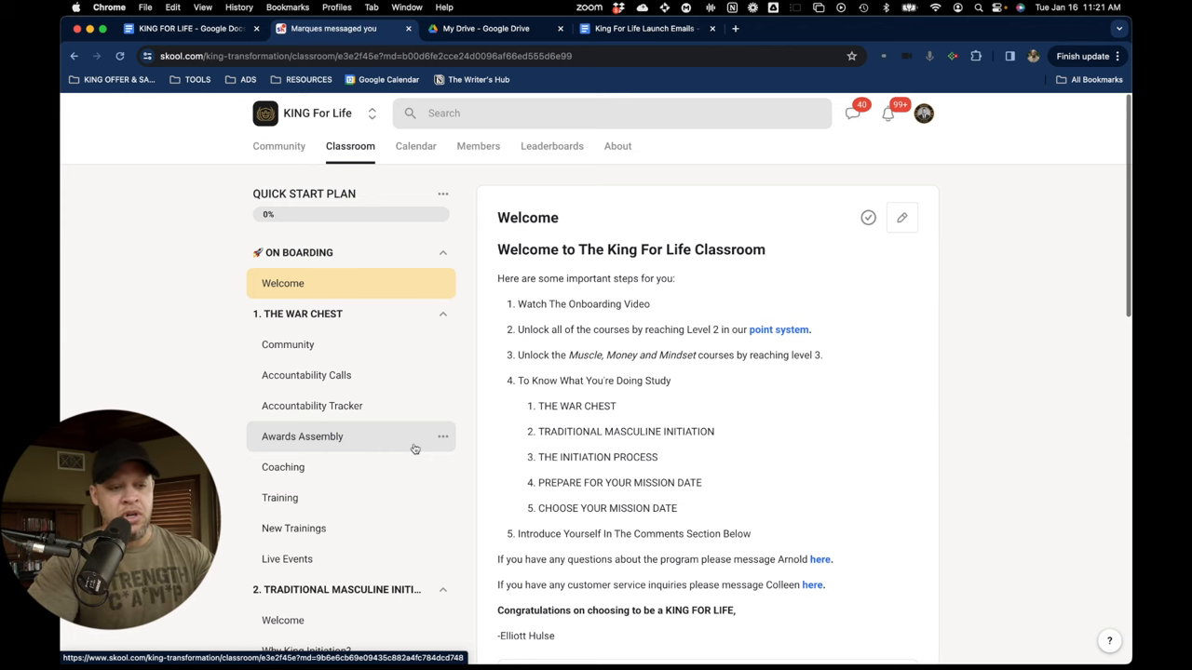
scroll(down, 3)
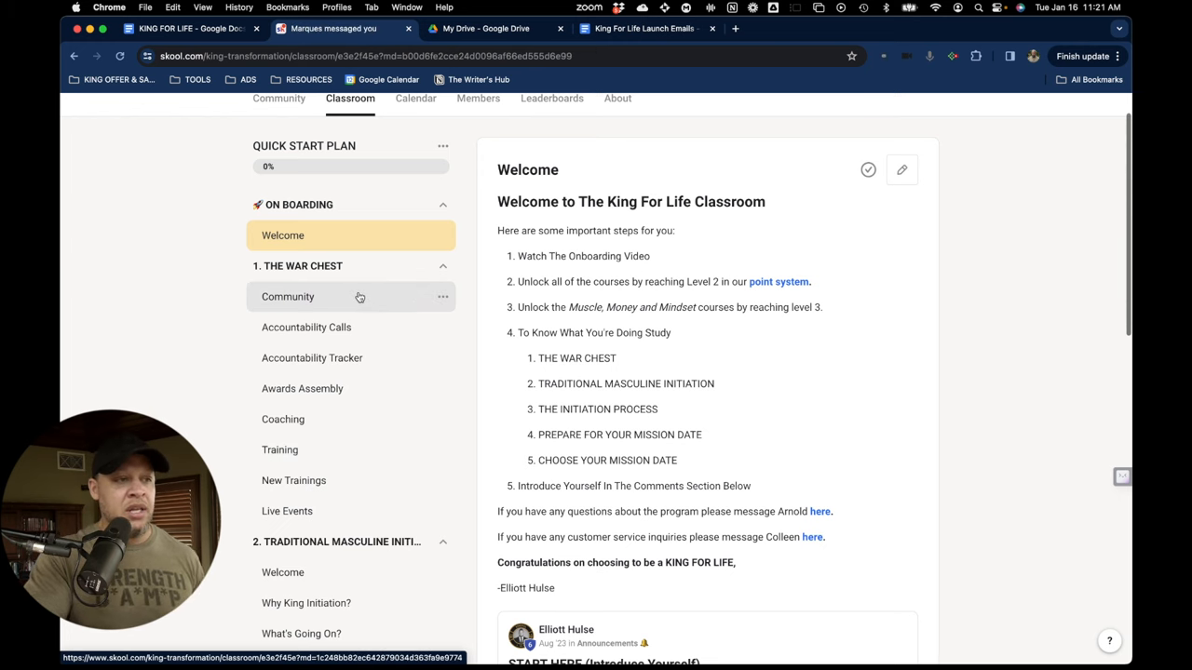
click(287, 296)
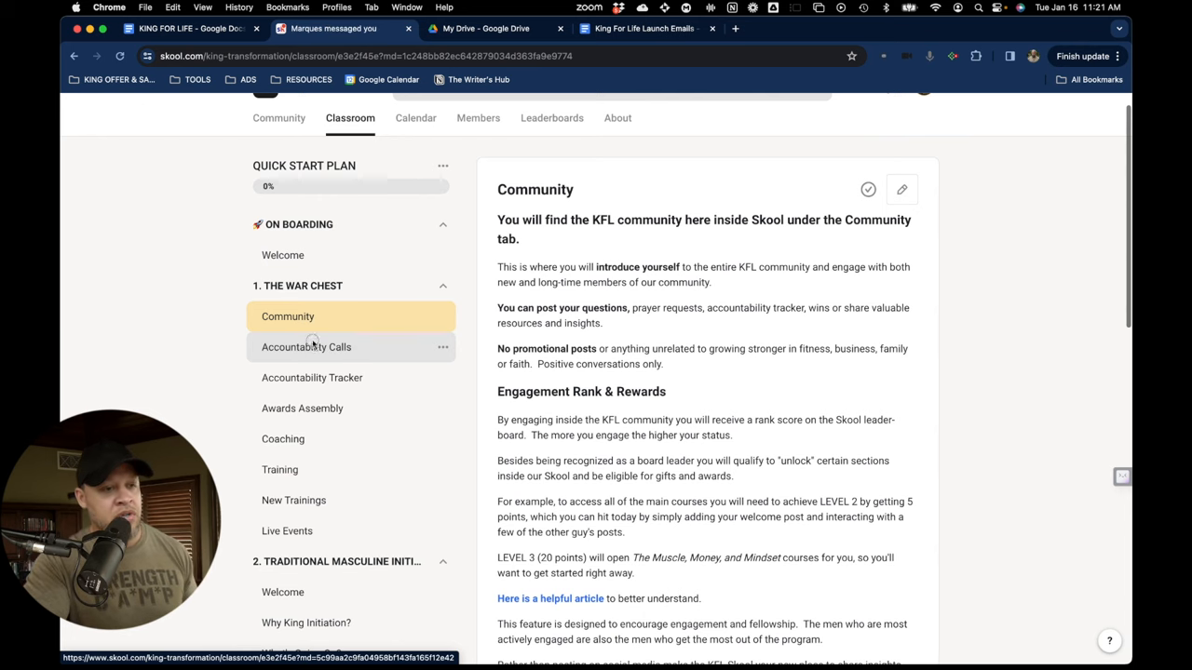
View the Accountability Calls, Accountability Tracker and Awards Assembly lessons, ending on Coaching.
click(306, 347)
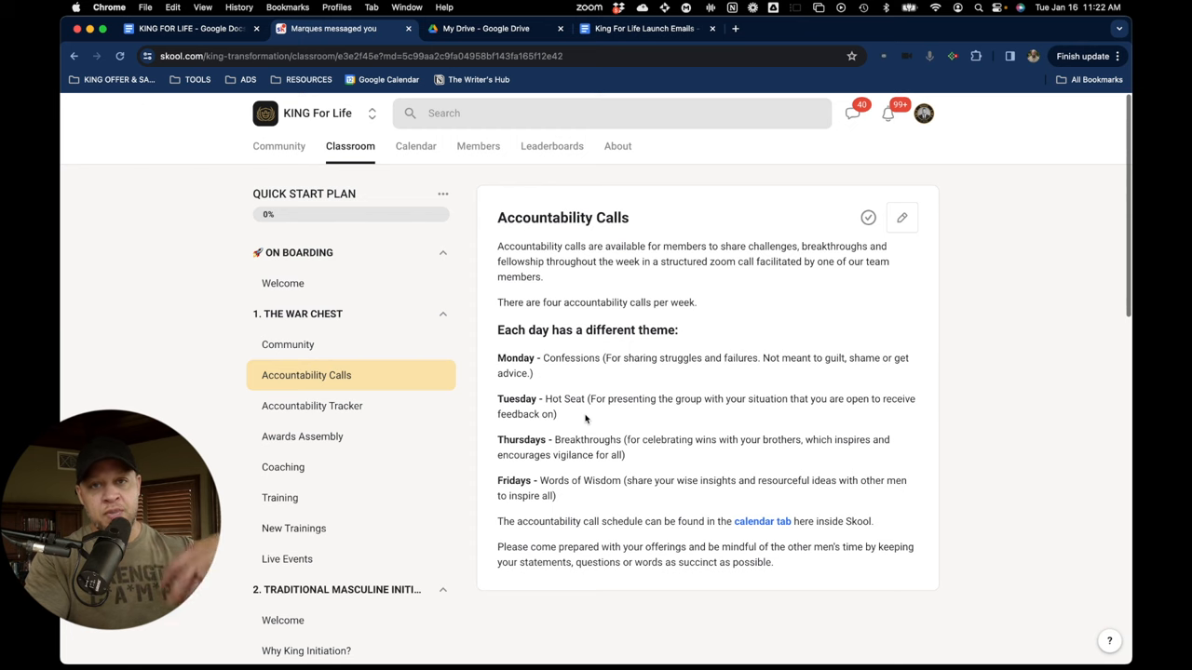
mouse_move(312, 406)
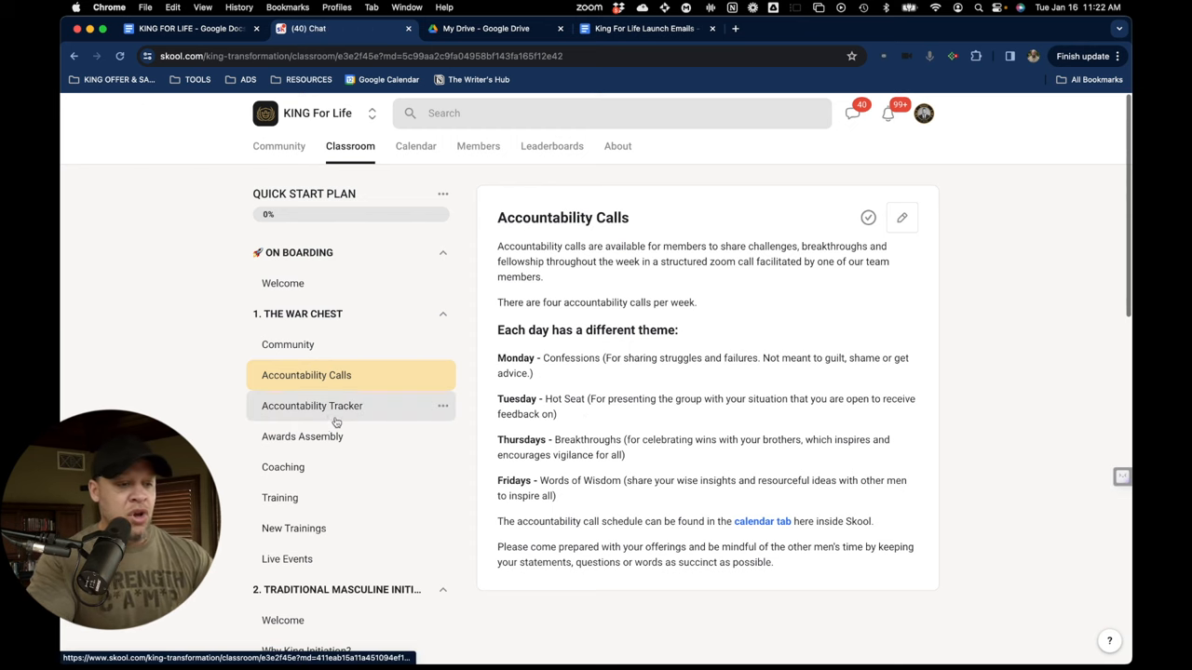
click(312, 405)
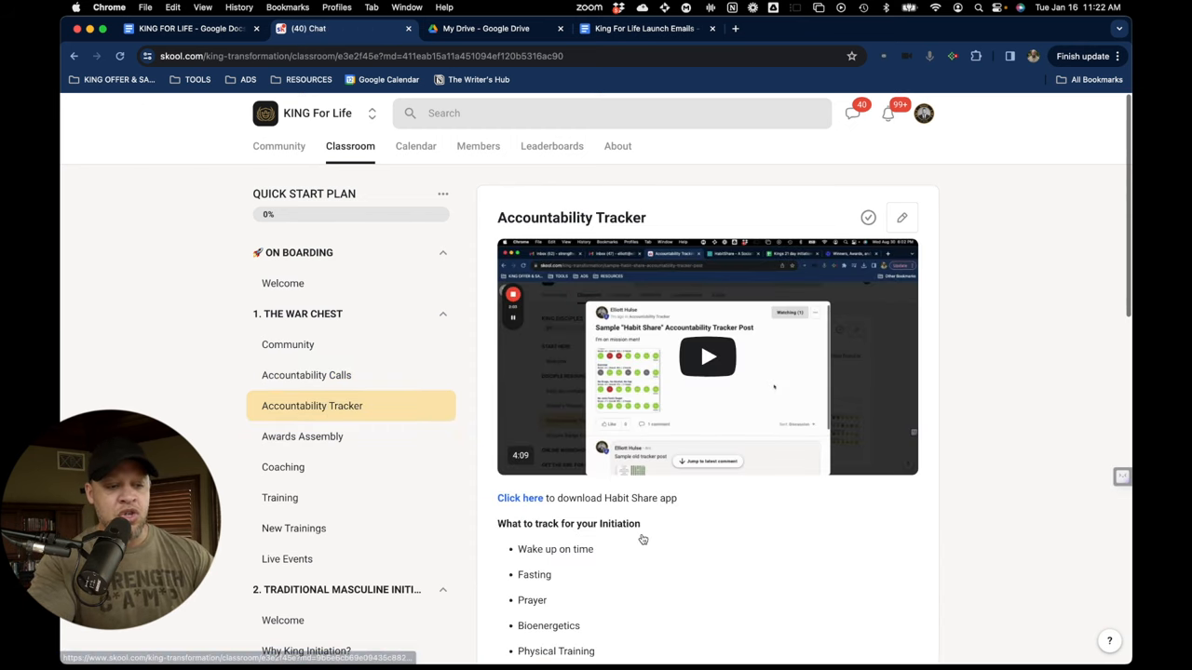
scroll(down, 3)
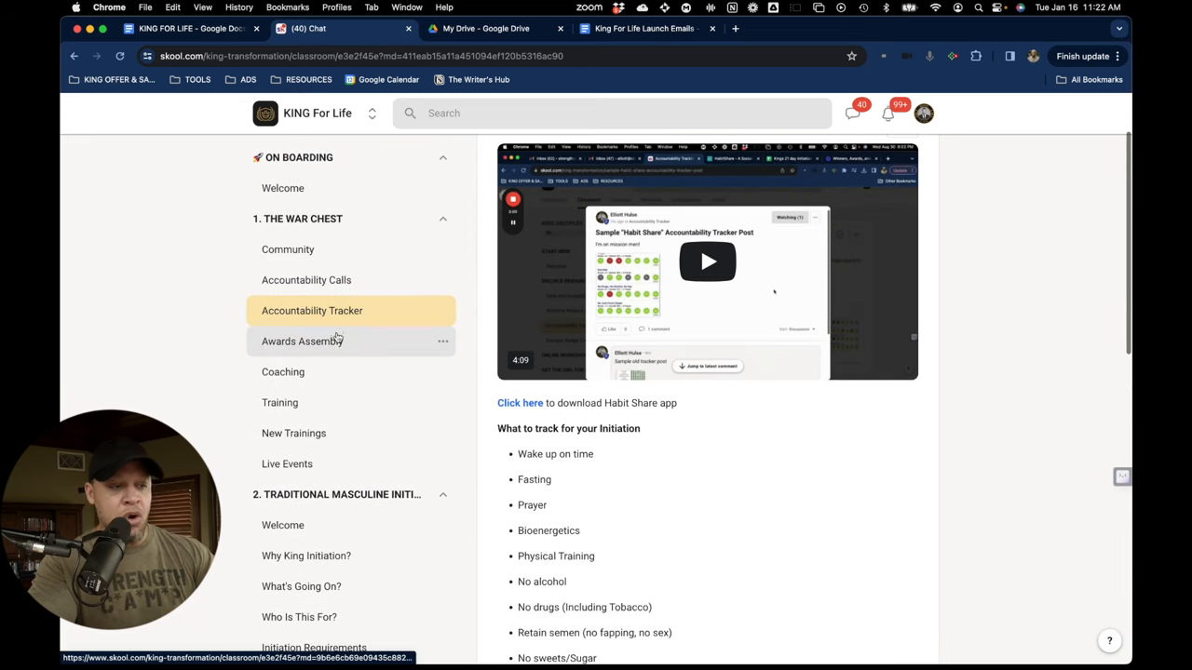
click(302, 341)
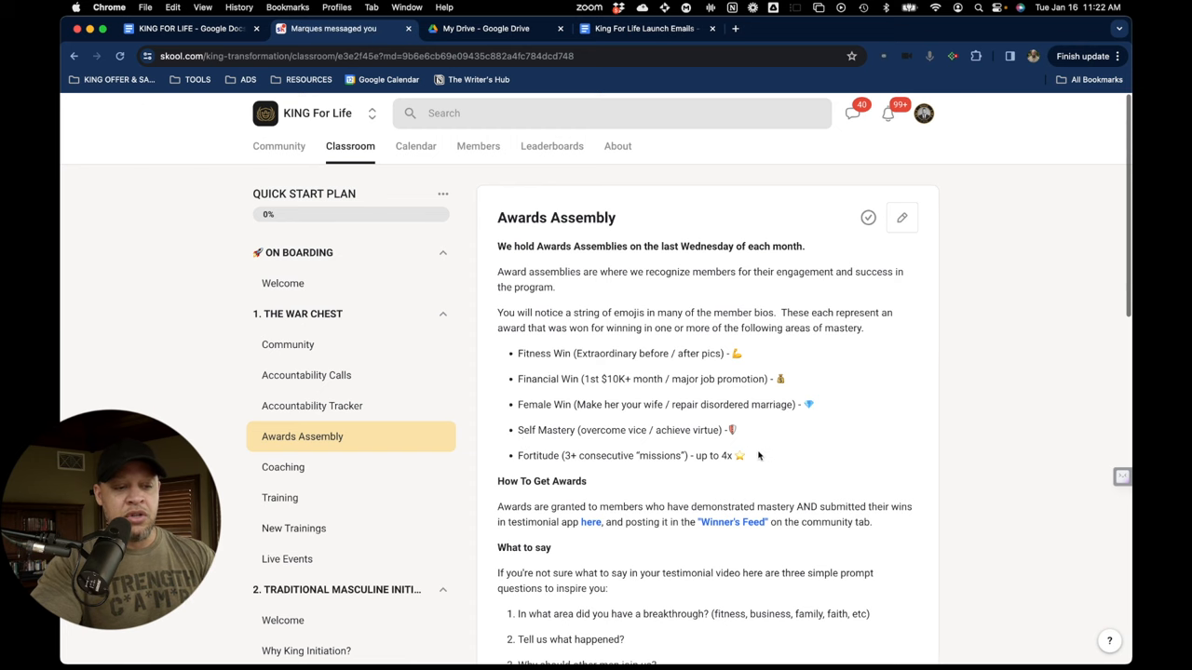
click(283, 466)
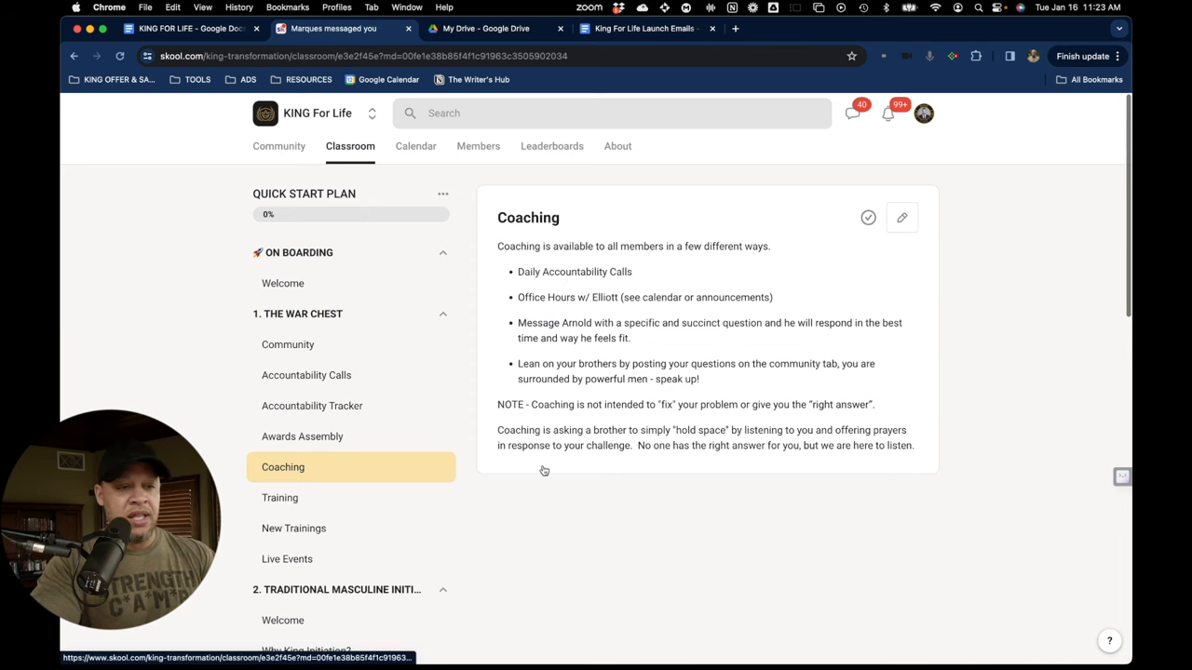
Expand 3. The Initiation Process in the sidebar and scroll through its lessons.
click(279, 498)
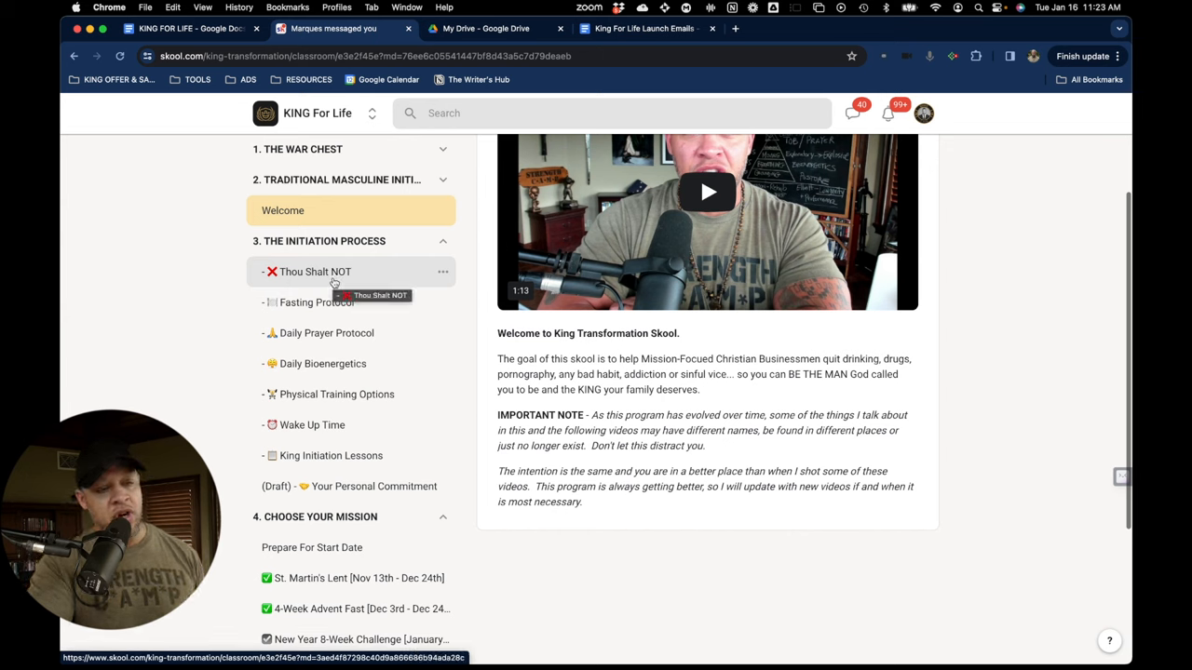
mouse_move(323, 309)
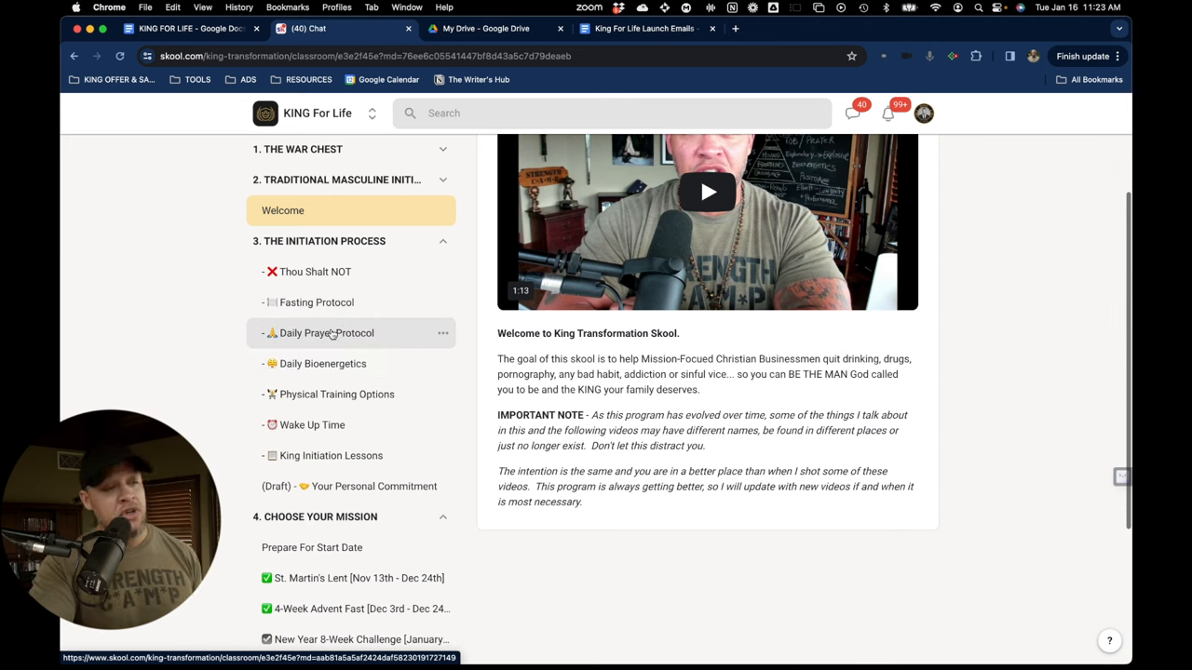
mouse_move(336, 394)
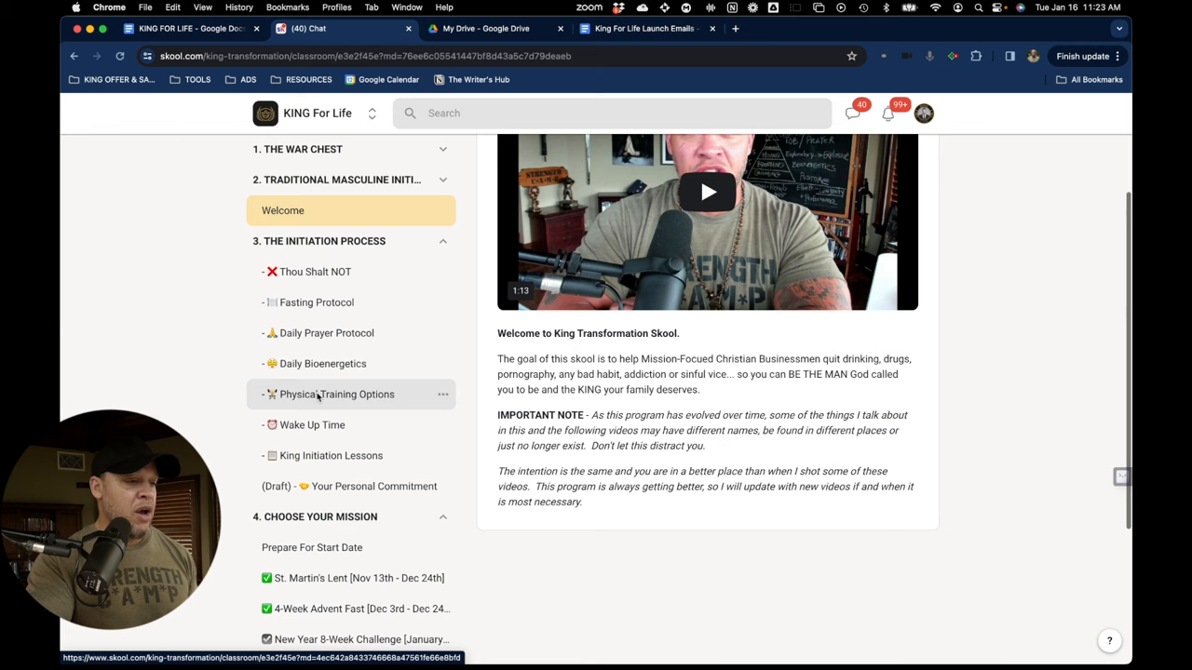
scroll(down, 3)
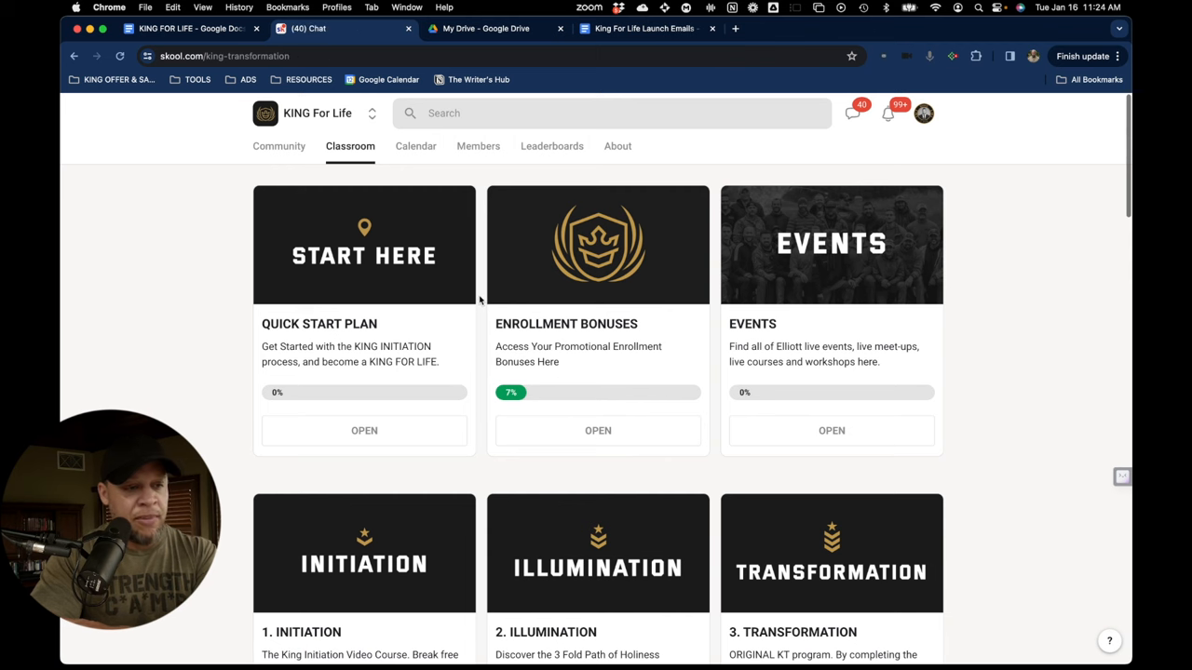
Scroll the community feed's pinned and member posts, then view the January 2024 calendar.
click(278, 146)
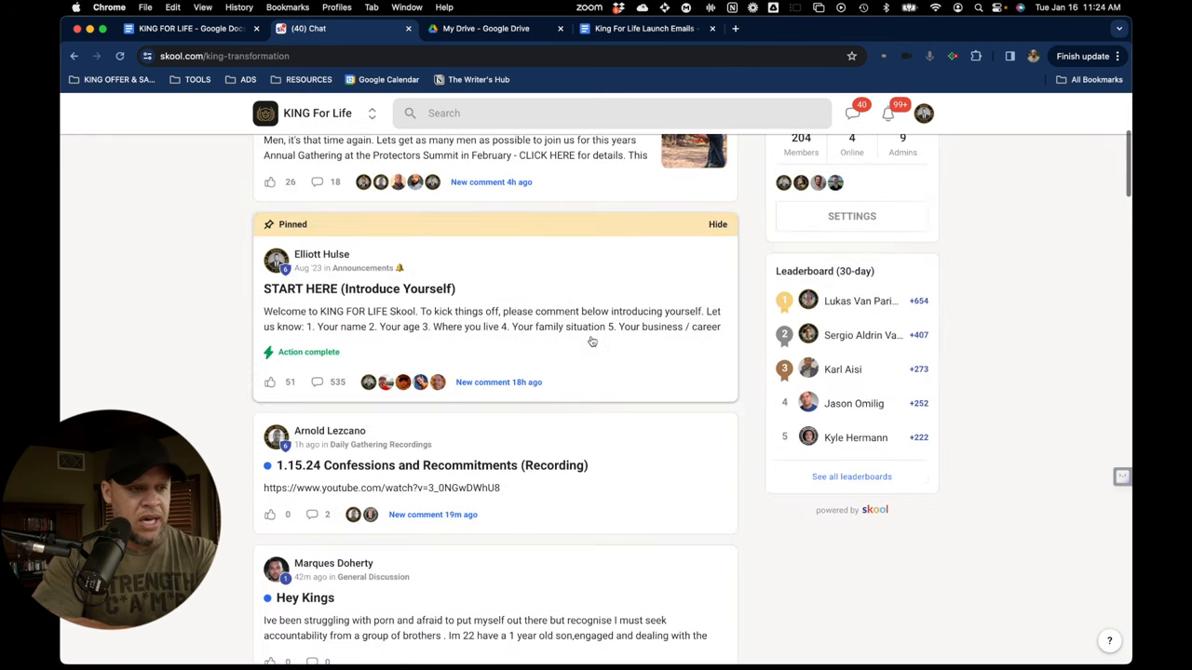
scroll(down, 3)
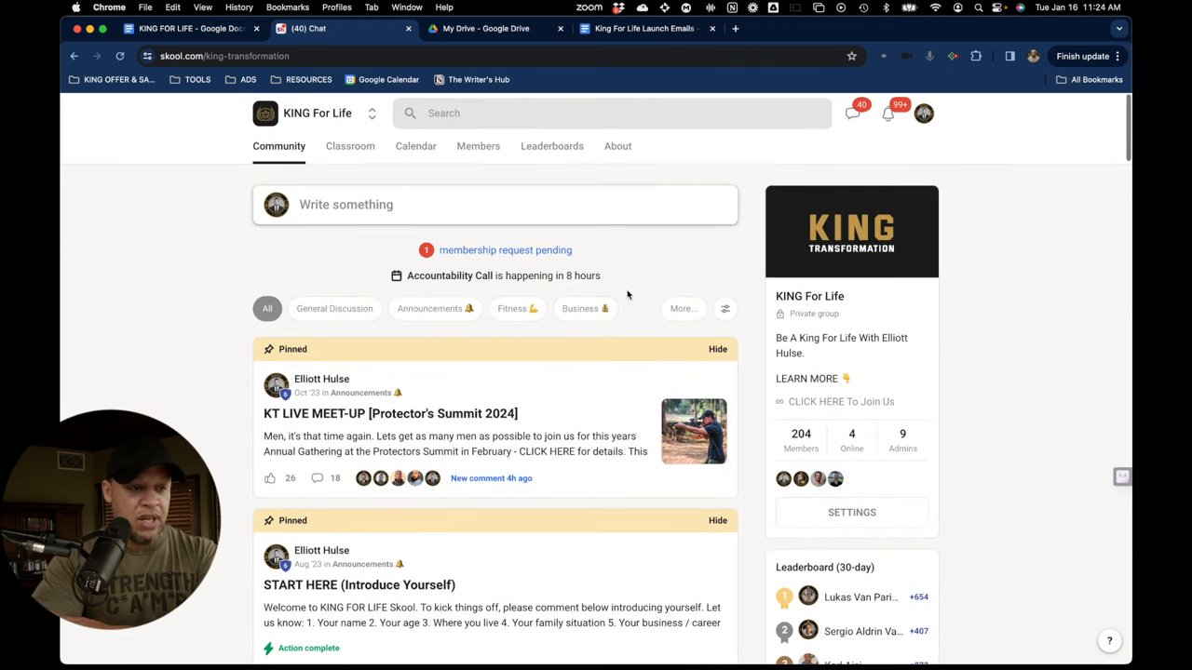
scroll(down, 3)
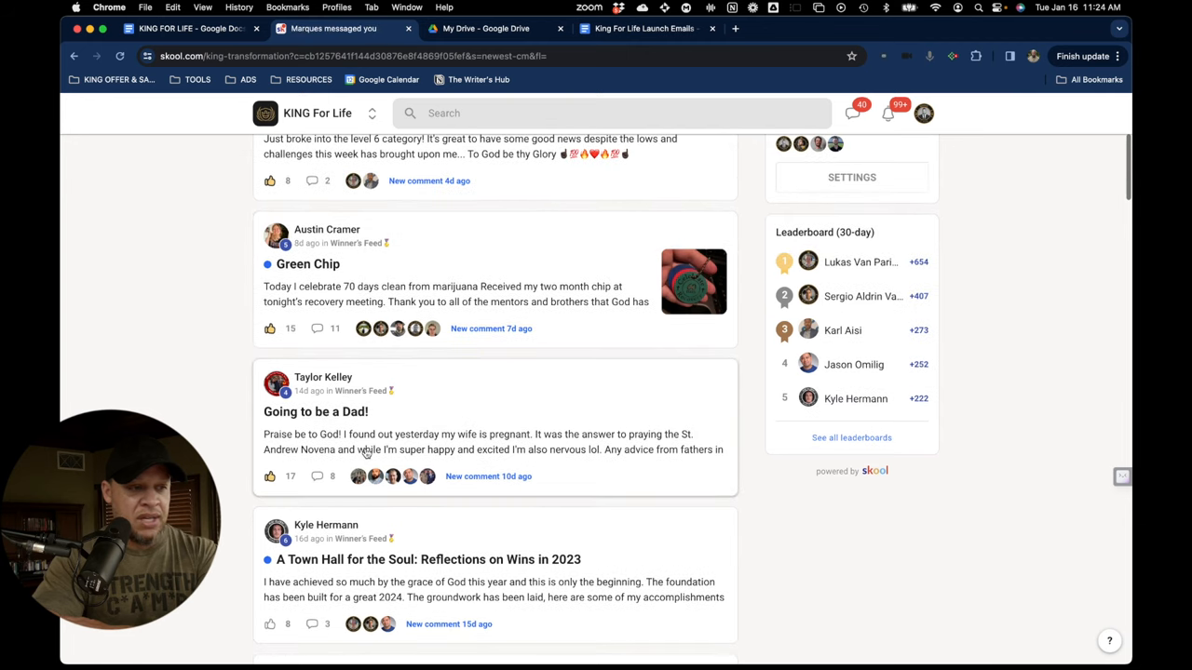
click(415, 146)
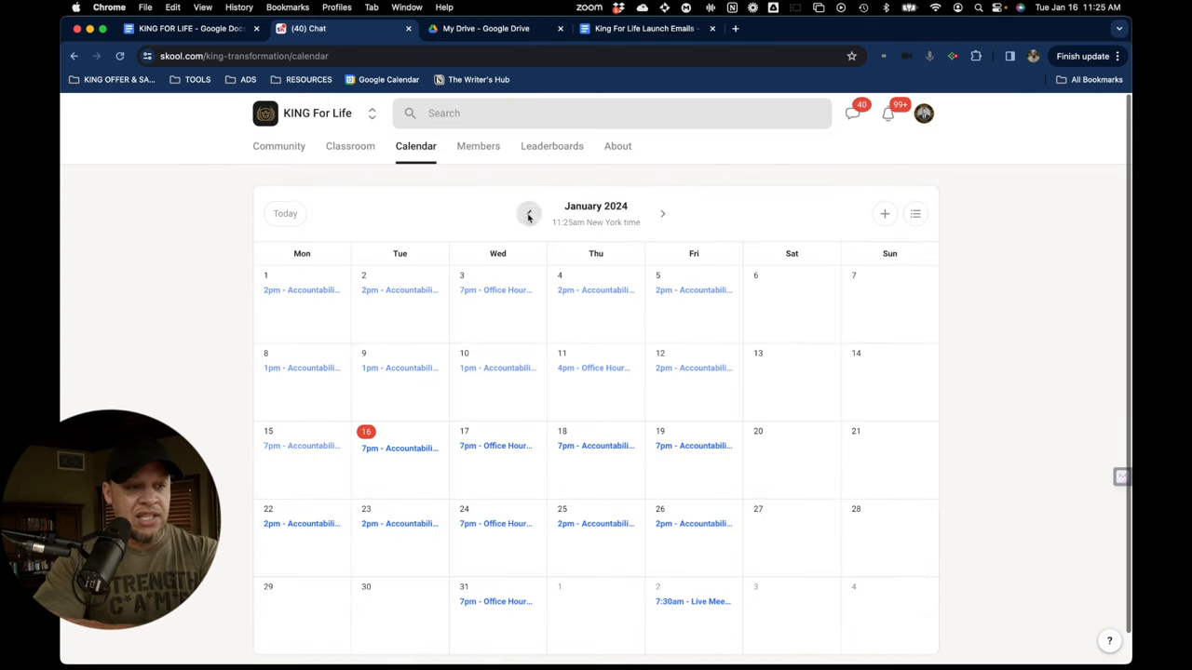